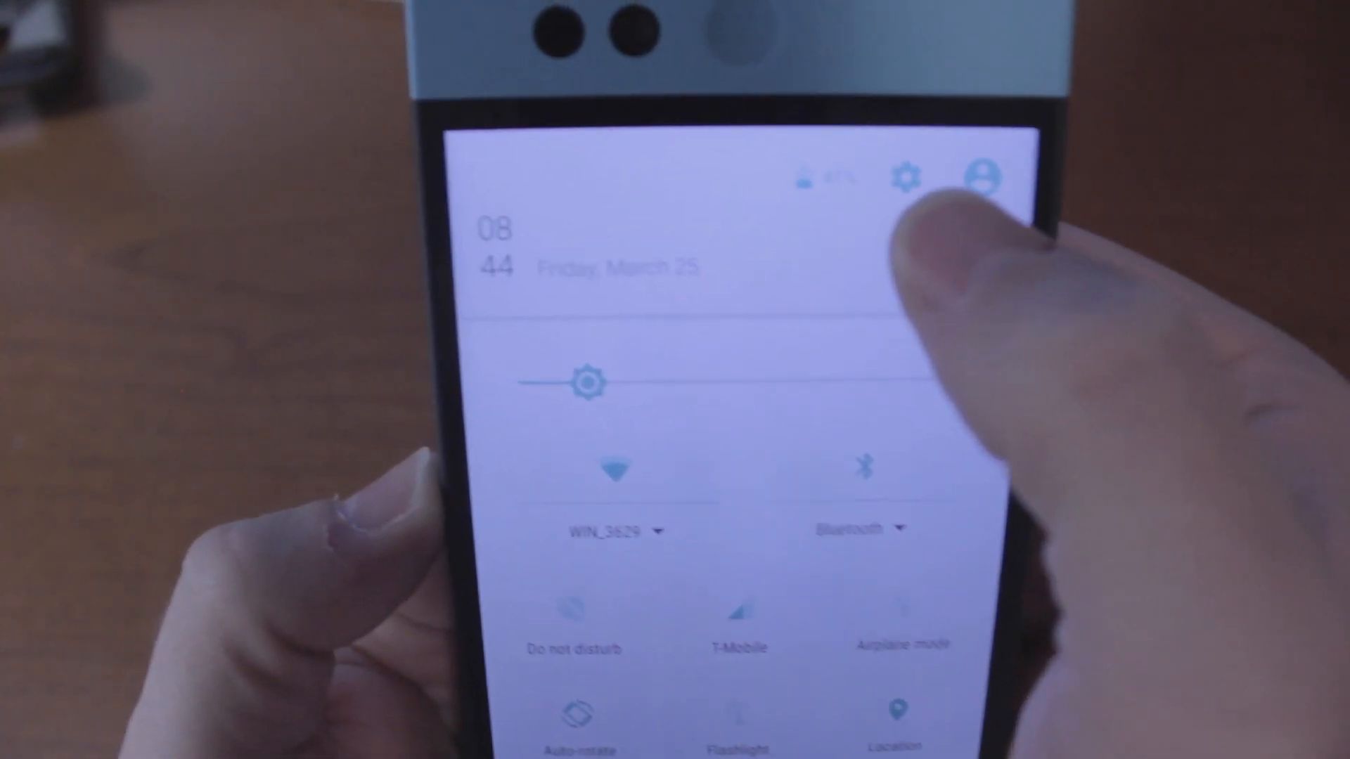
Launch the main Settings screen from the quick settings gear icon
left_click(905, 177)
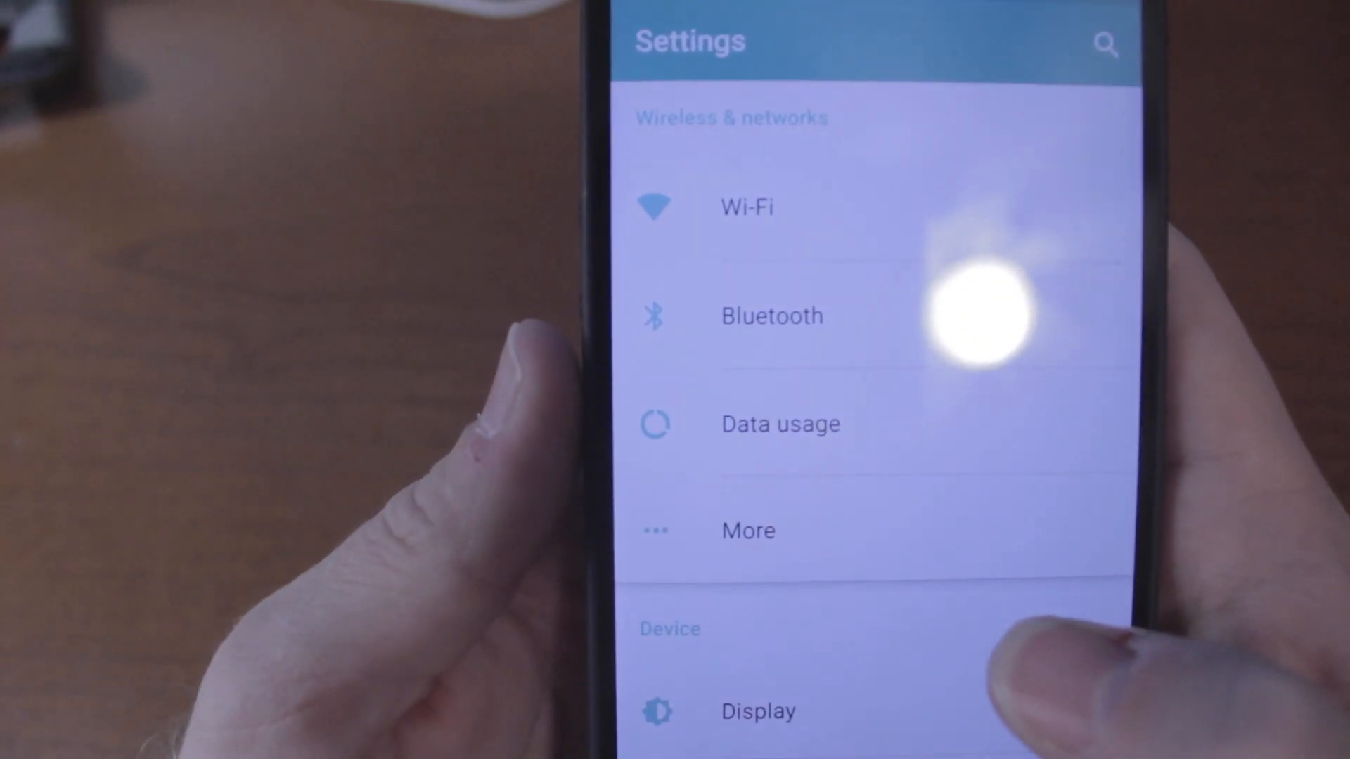
Scroll the Settings list past Apps, Smart storage and Battery toward About phone
scroll("down", 3)
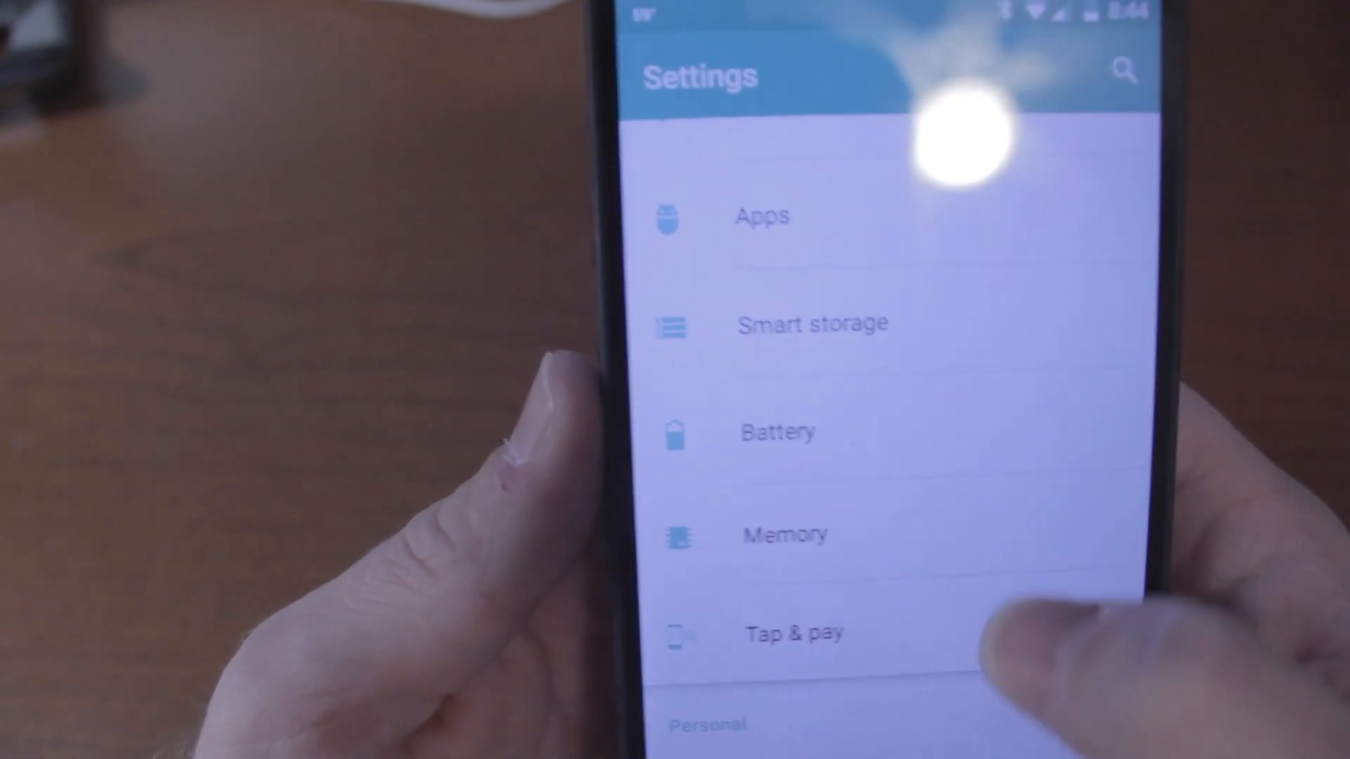
scroll("down", 3)
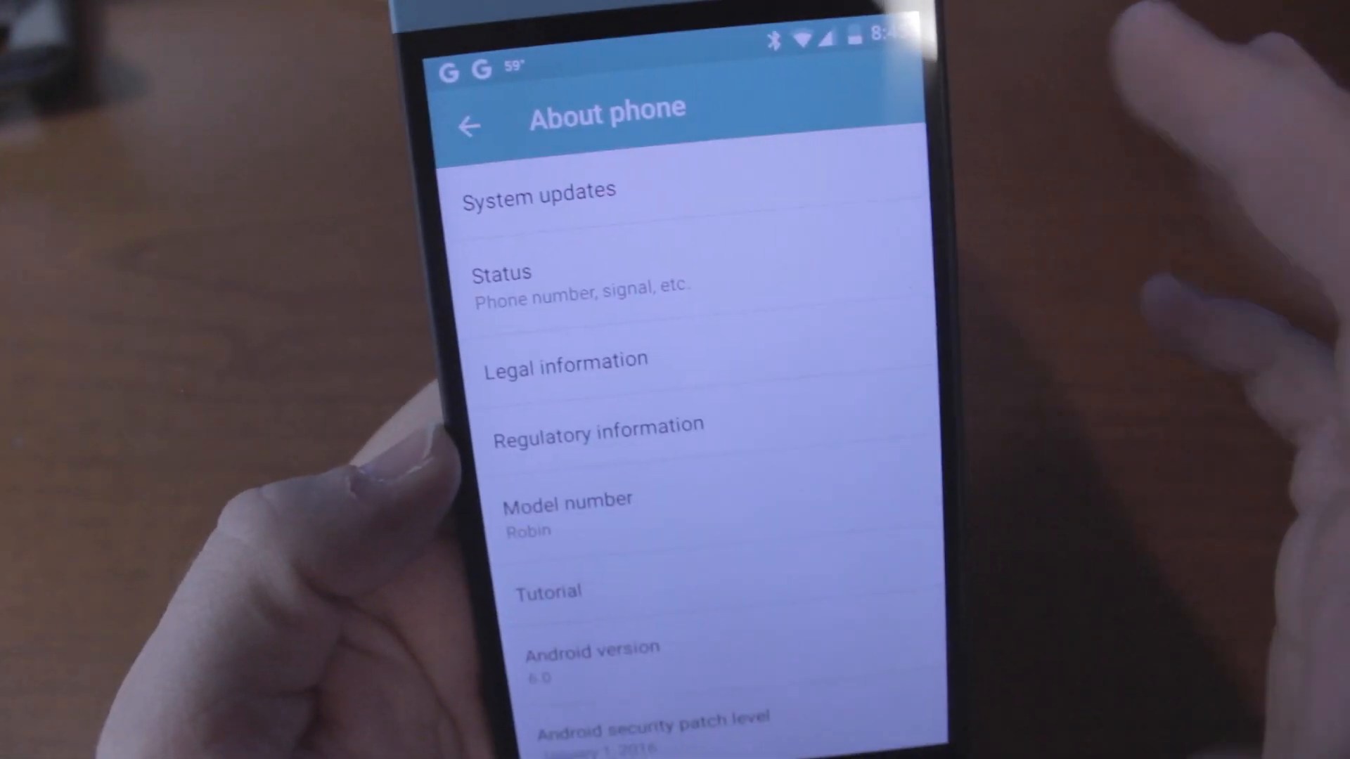
Scroll About phone through Android version, security patch, kernel and build number
scroll("down", 3)
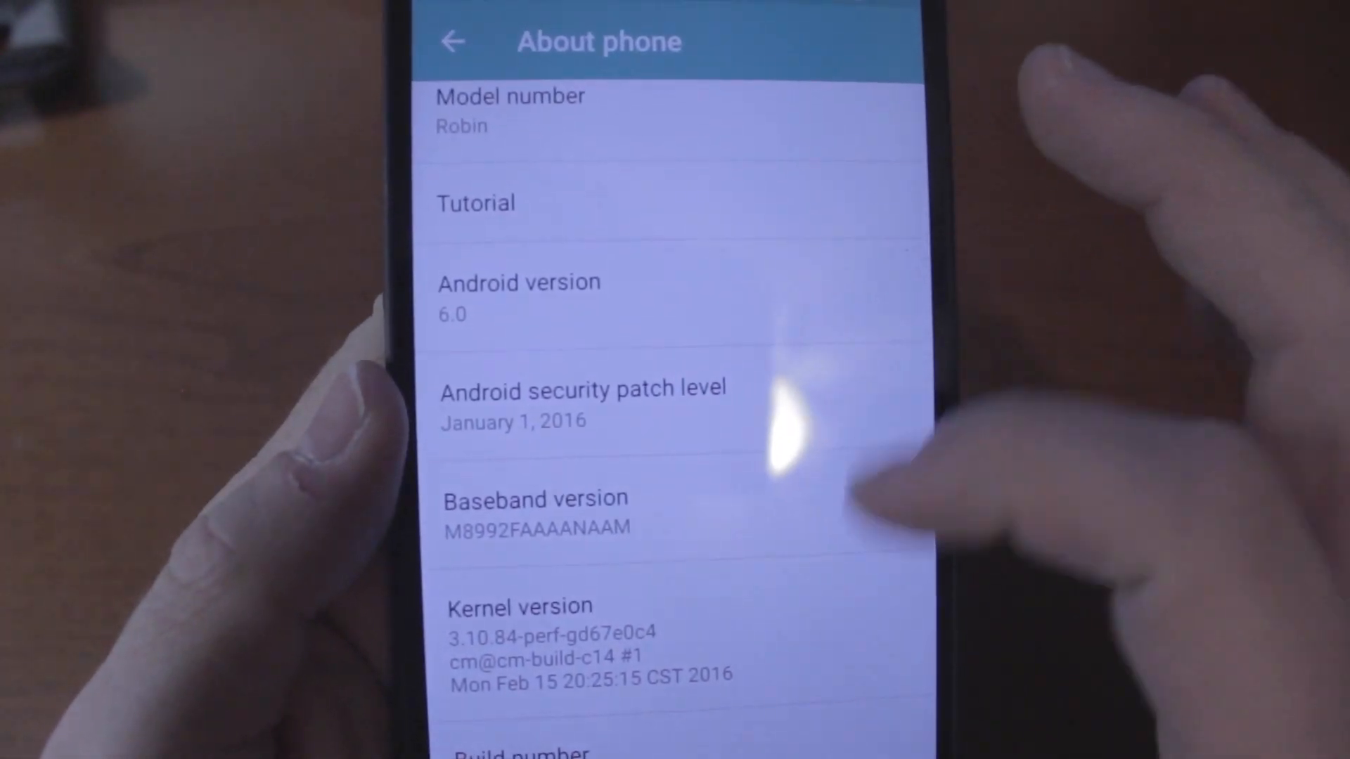
scroll("down", 3)
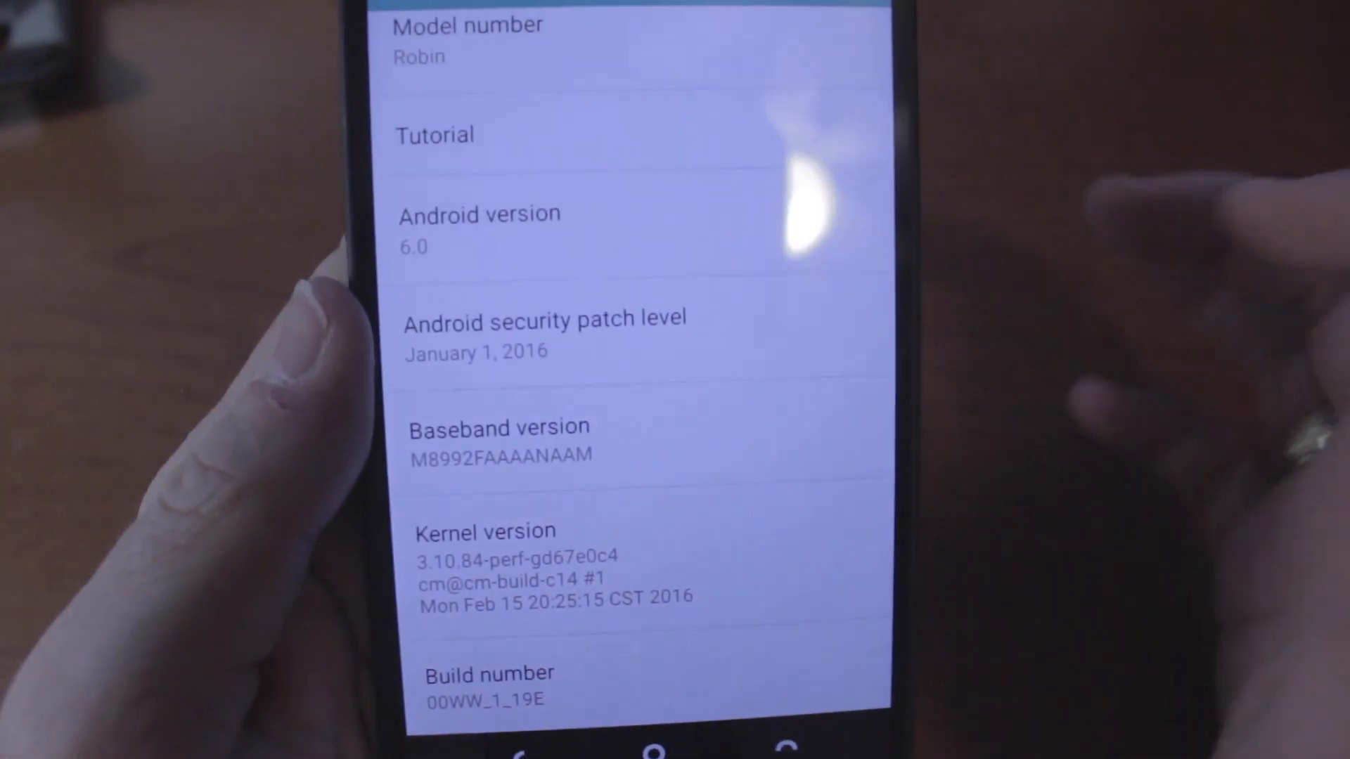
scroll("down", 3)
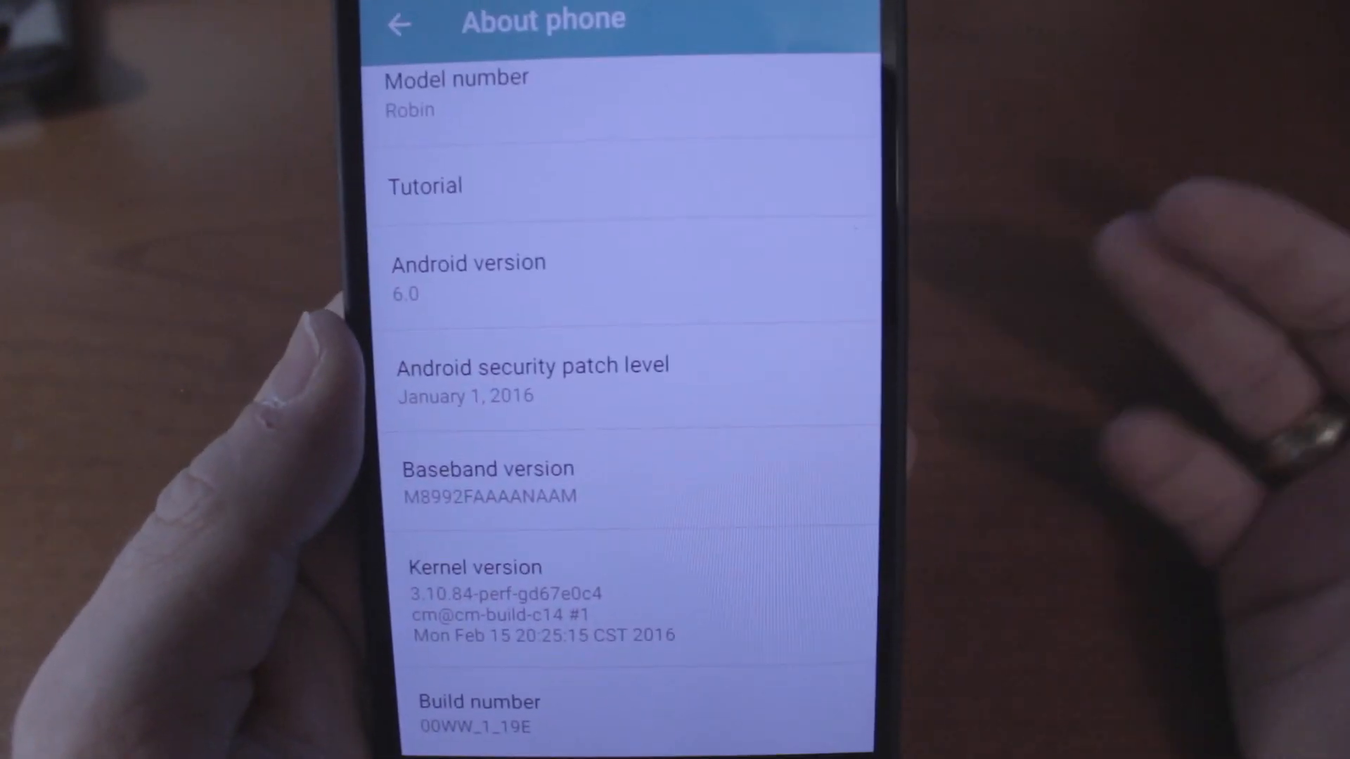
scroll("down", 3)
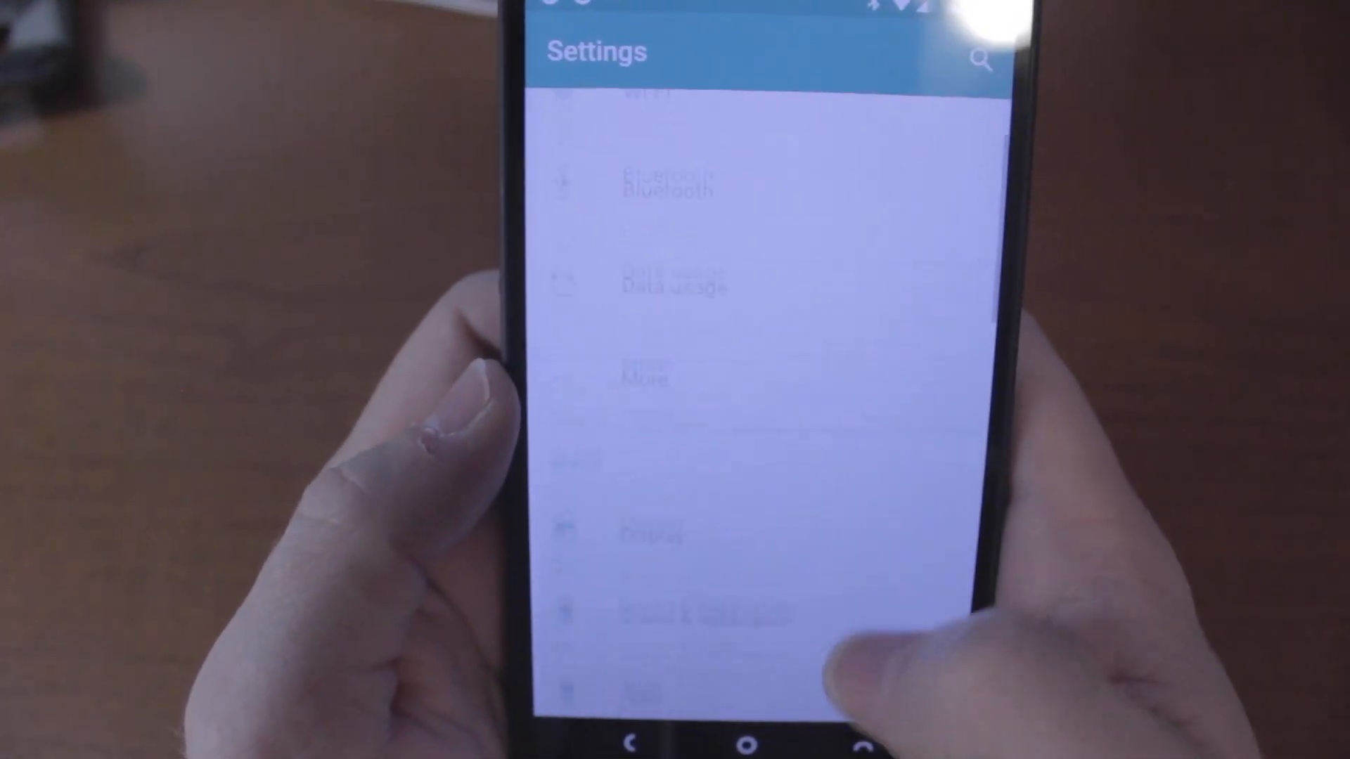
Scroll to the Device section (Display, Sound & notification, Apps, Battery) and select an entry
scroll("down", 3)
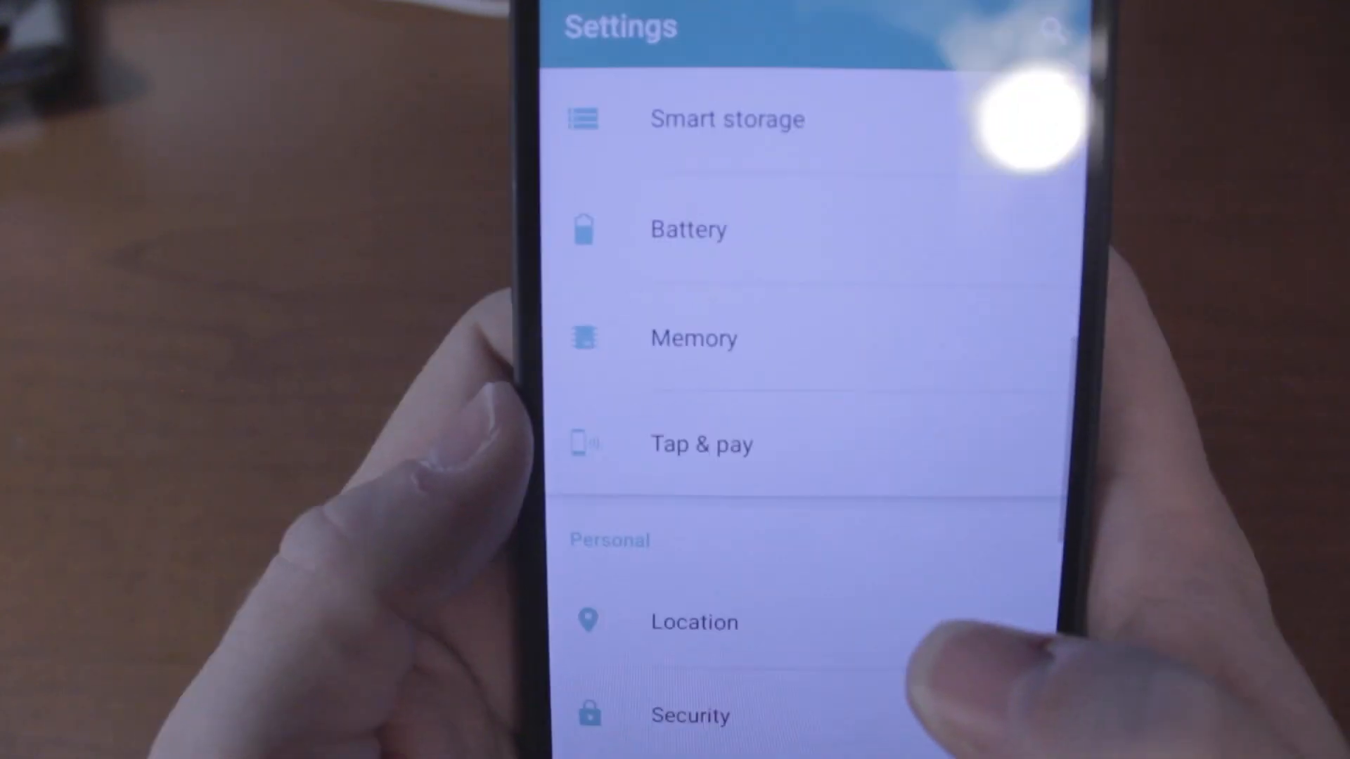
scroll("down", 3)
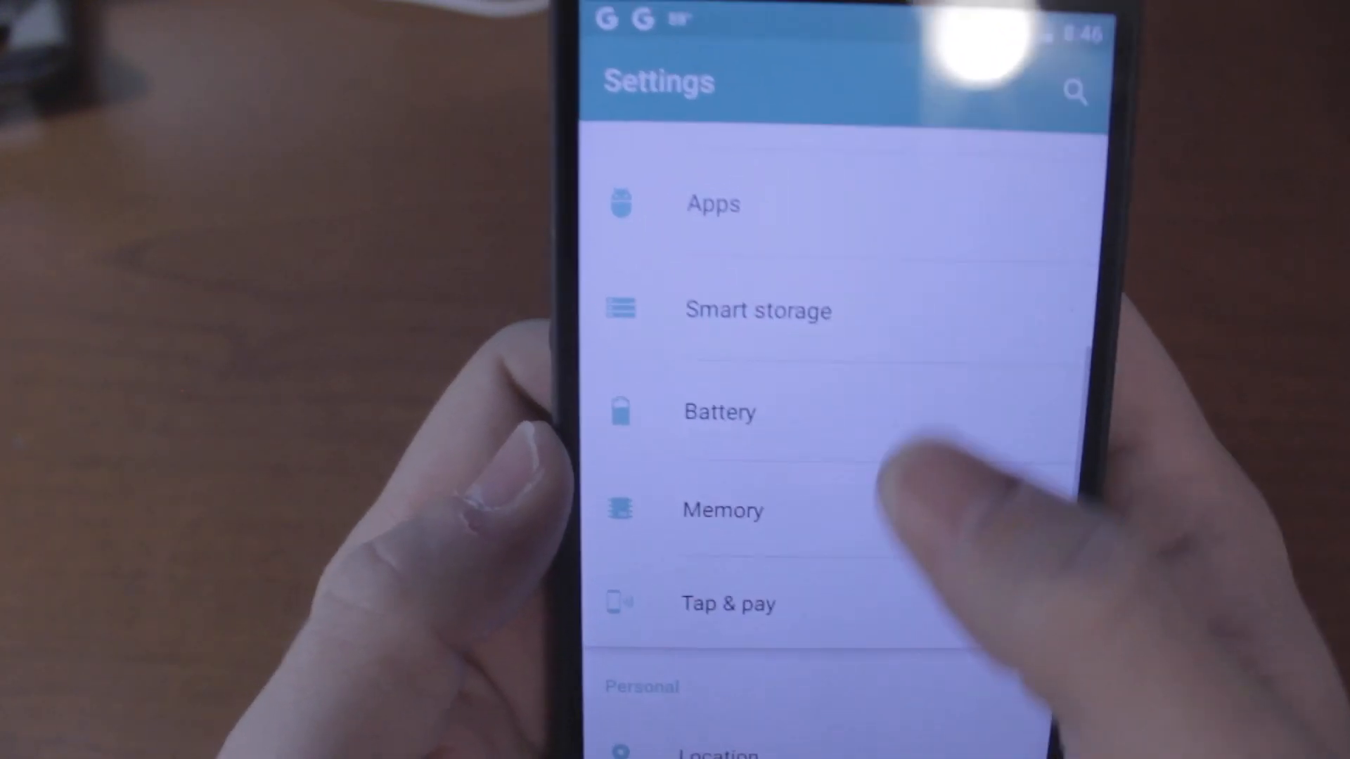
left_click(758, 310)
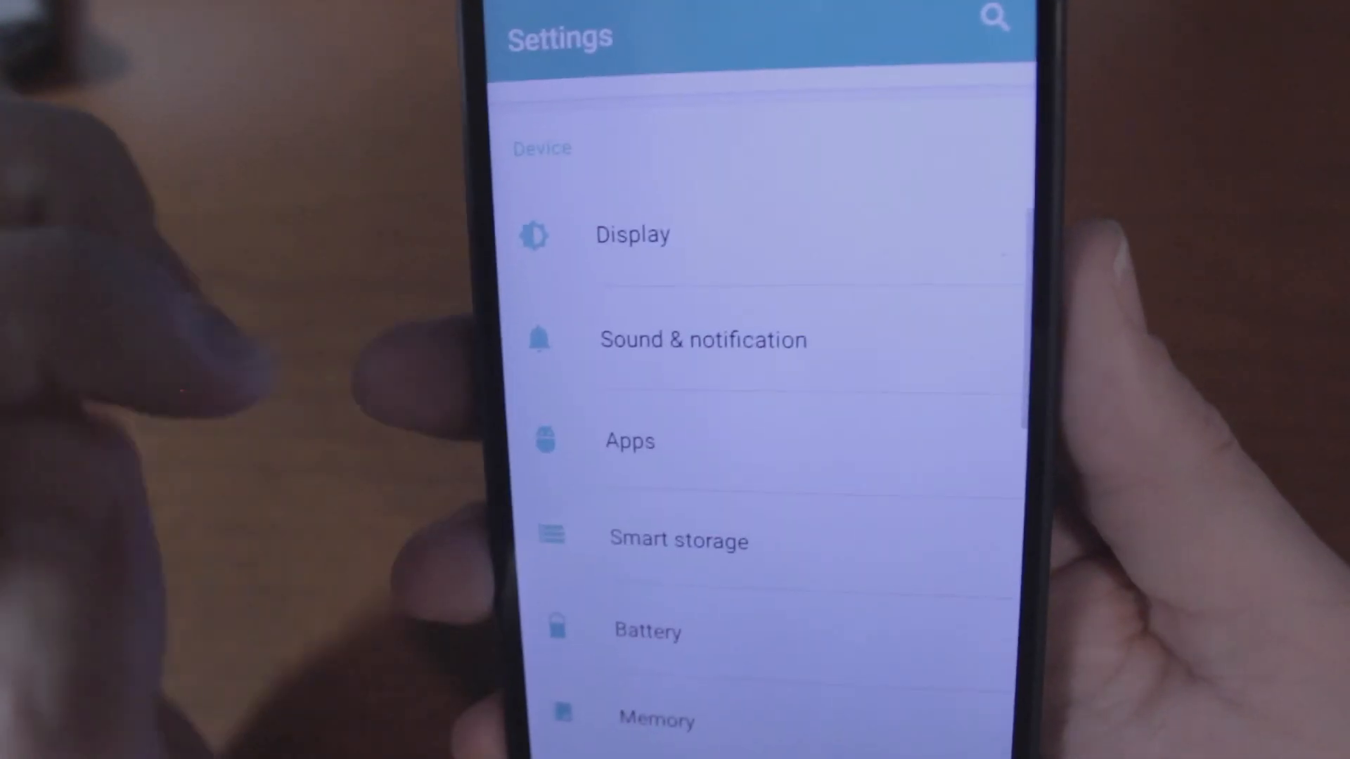
Enter a Device setting, reaching the All apps list starting with 1Password and Acorns
left_click(678, 540)
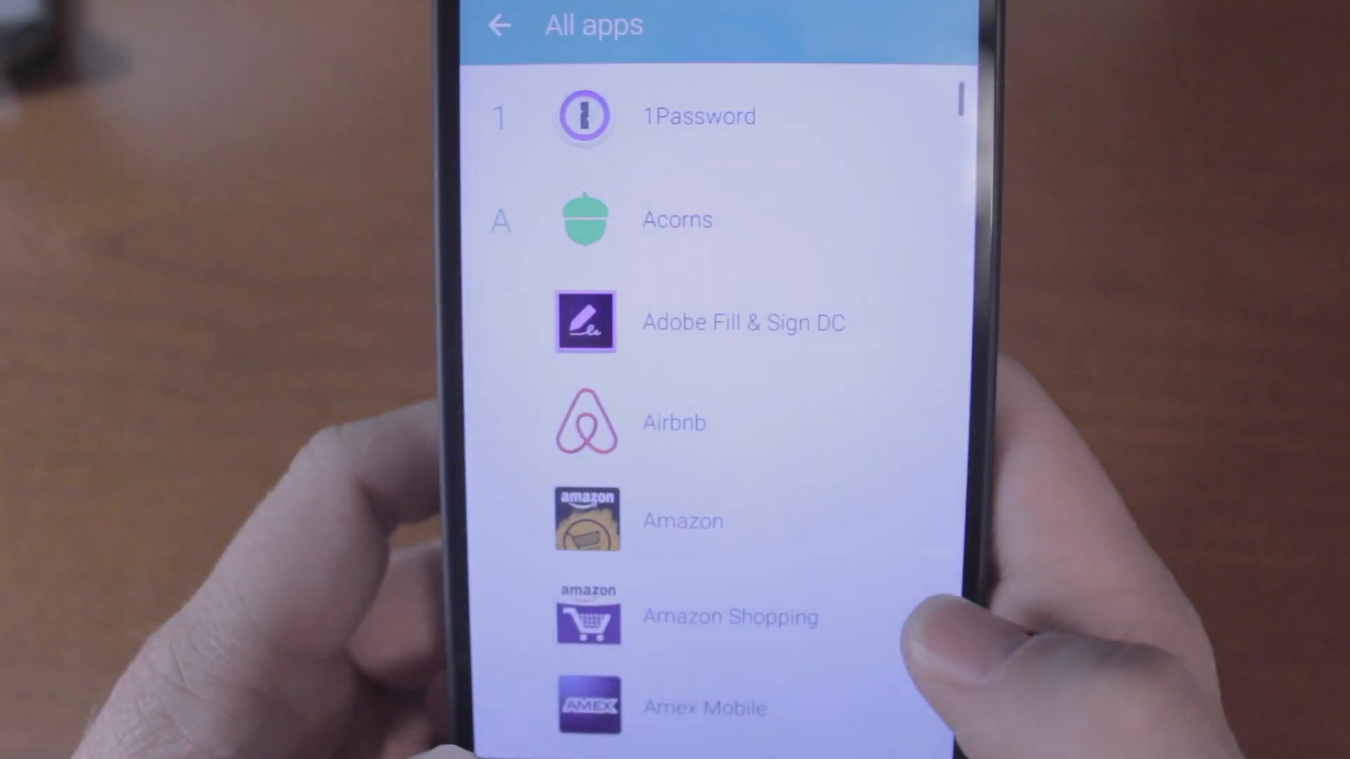
Move to the launcher app drawer page showing Dropbox, Evernote, GoDaddy and Sheets
left_click(499, 25)
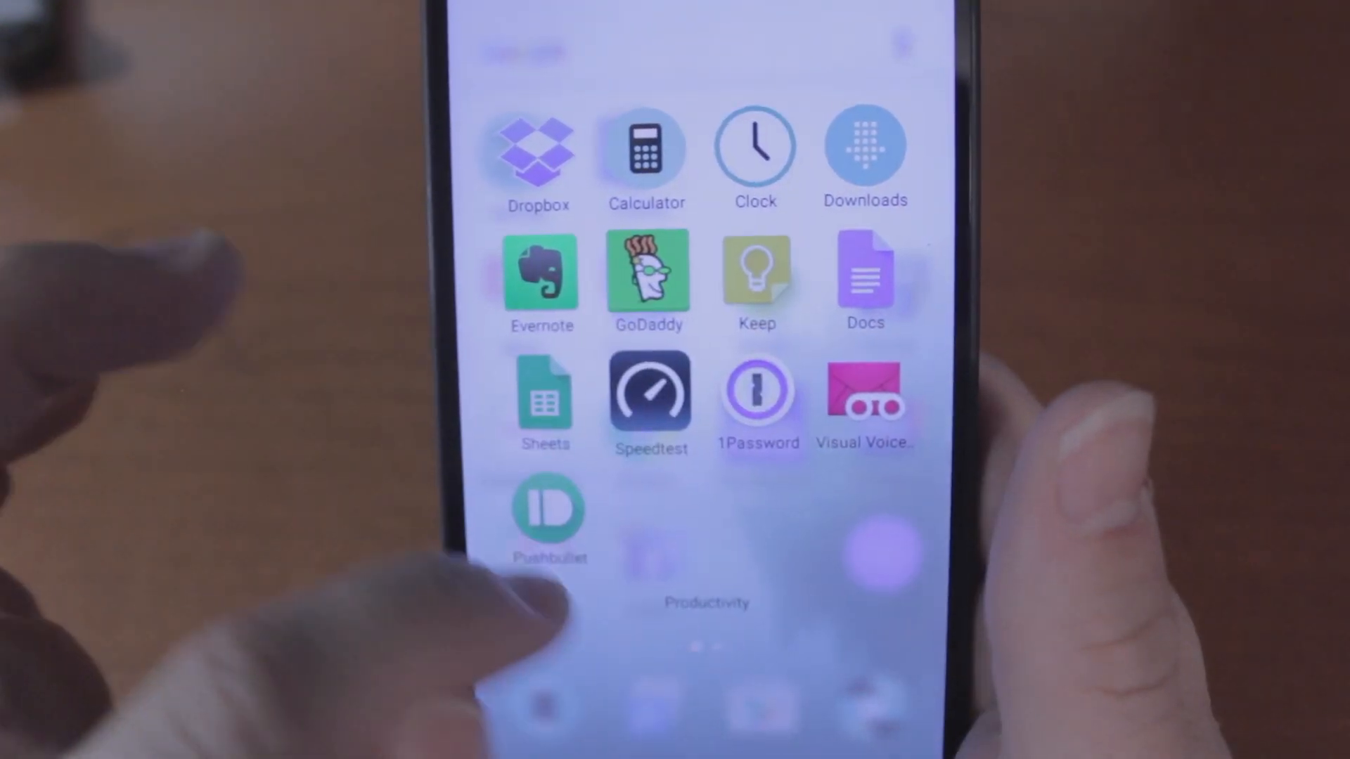
scroll("left", 3)
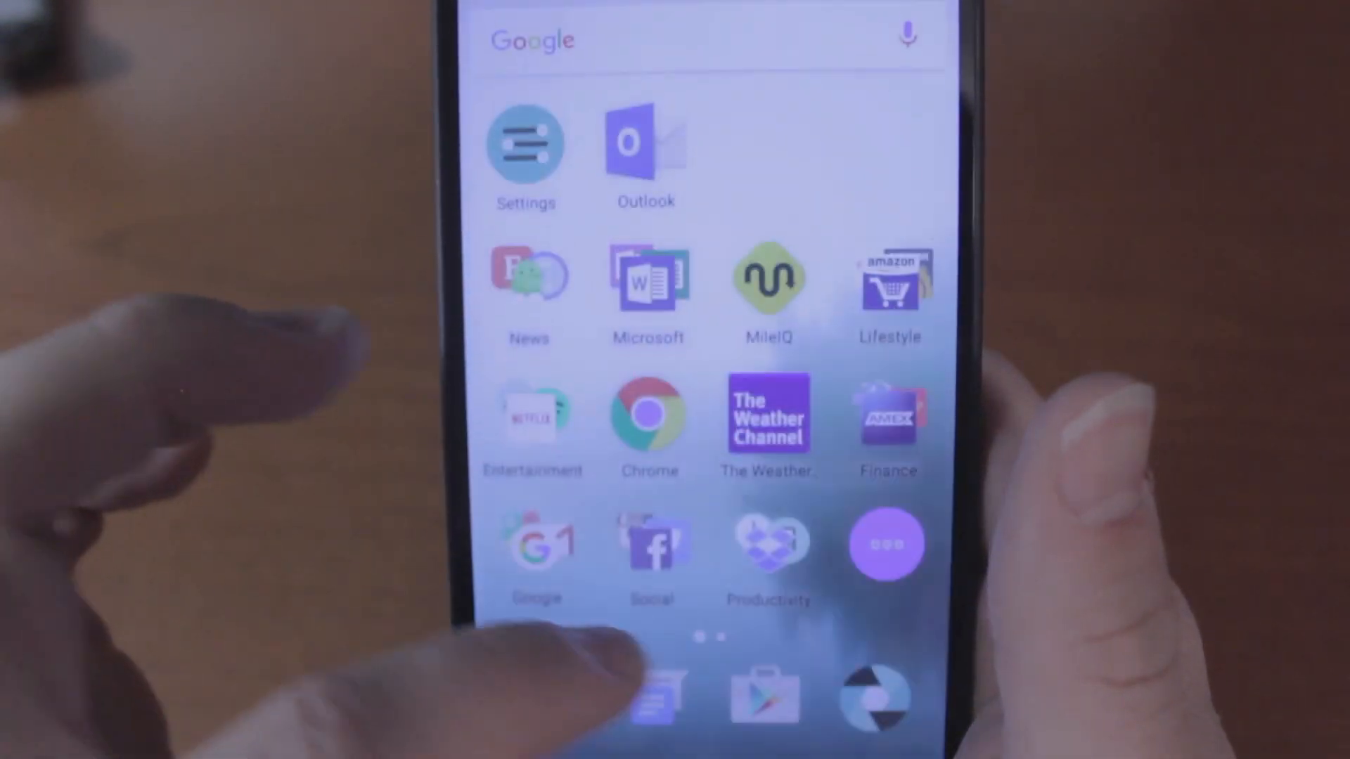
left_click(766, 551)
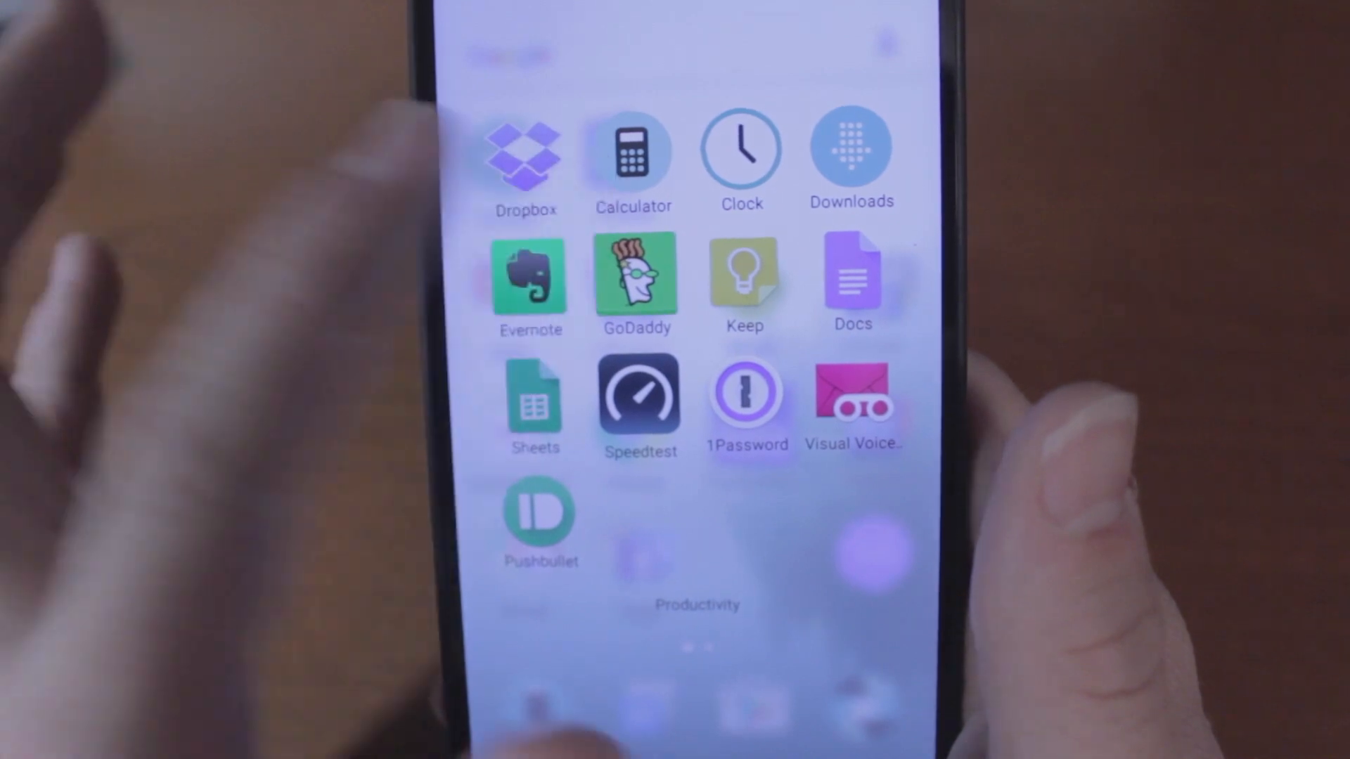
scroll("left", 3)
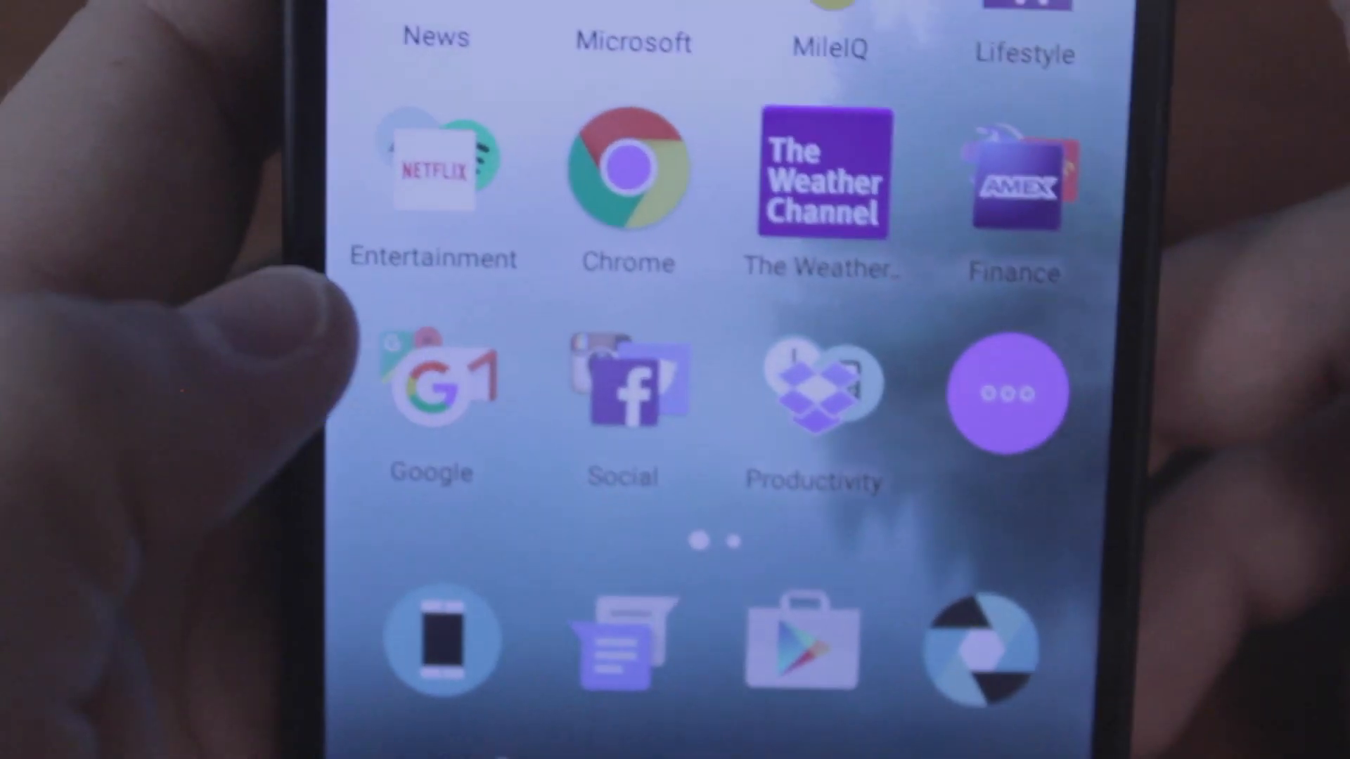
left_click(431, 395)
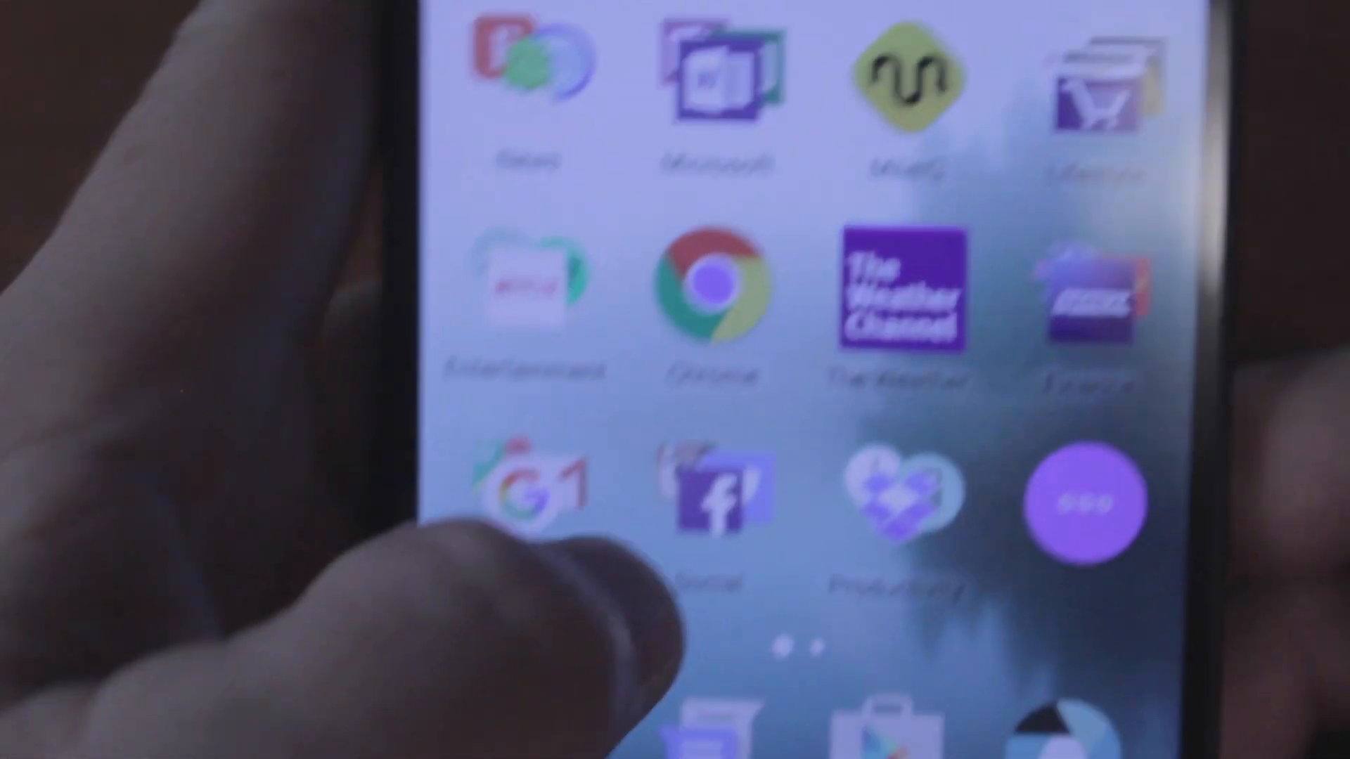
scroll("down", 3)
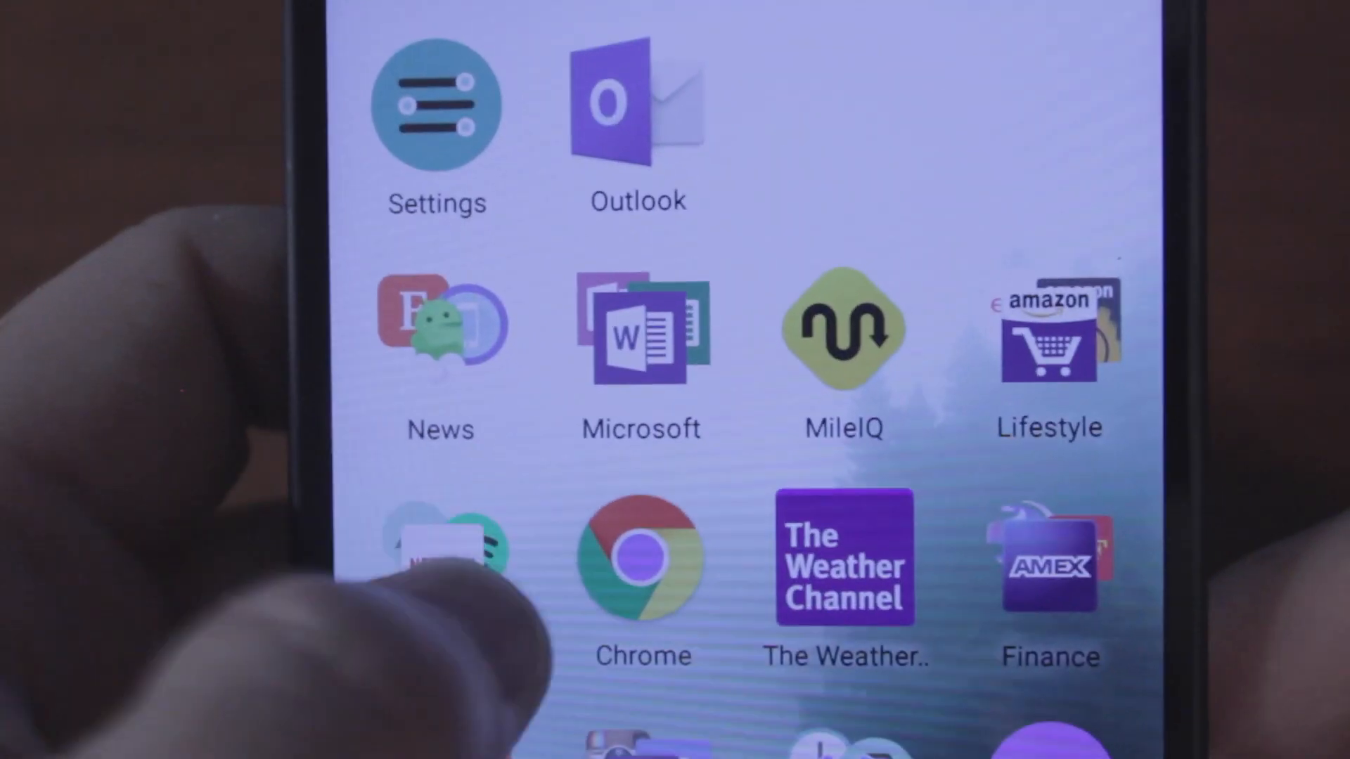
scroll("down", 3)
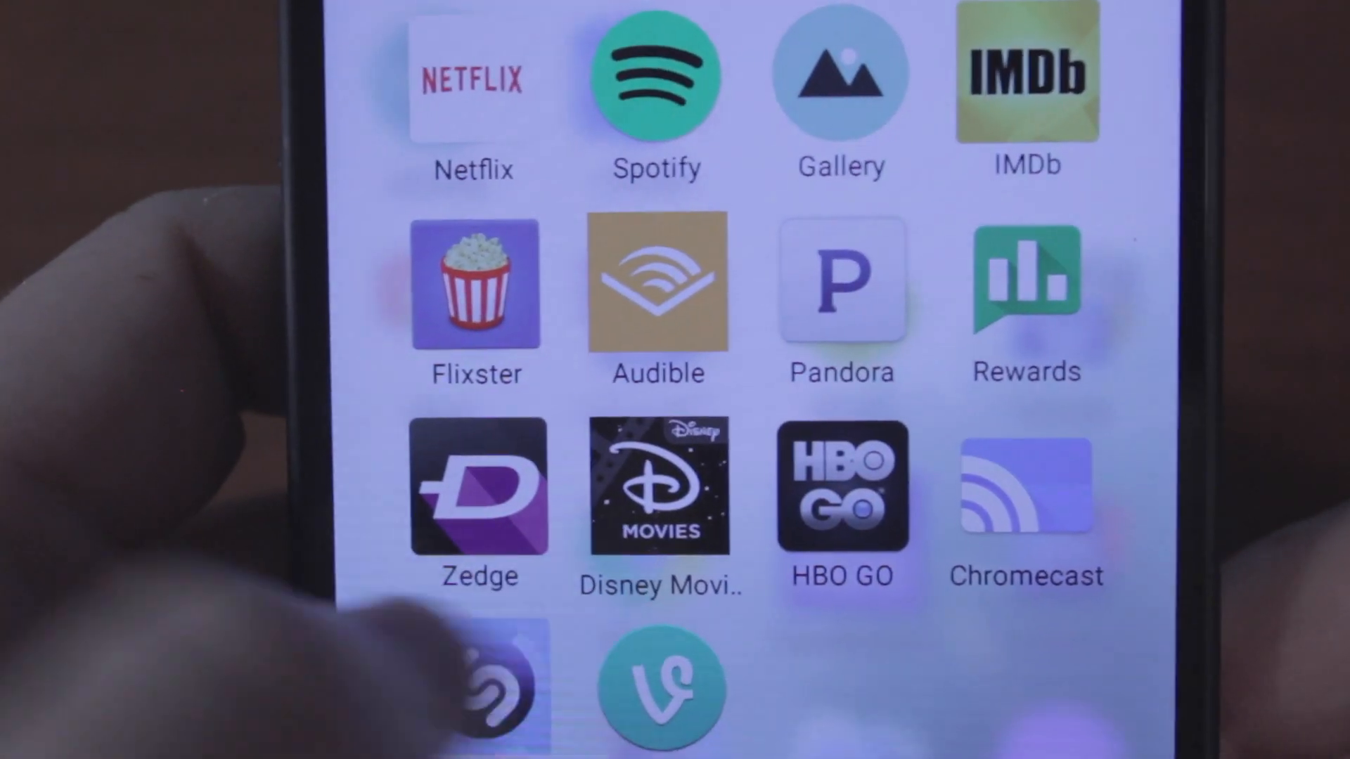
scroll("down", 3)
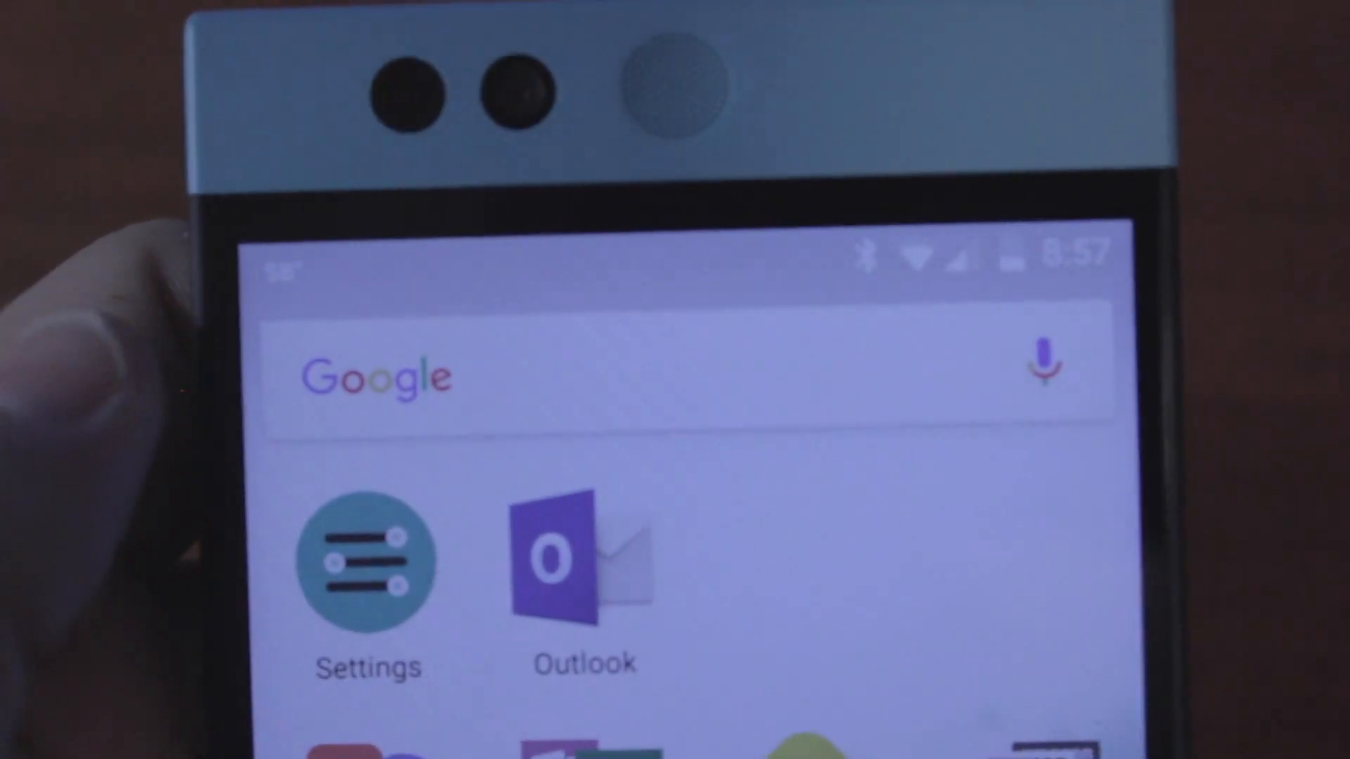
scroll("down", 3)
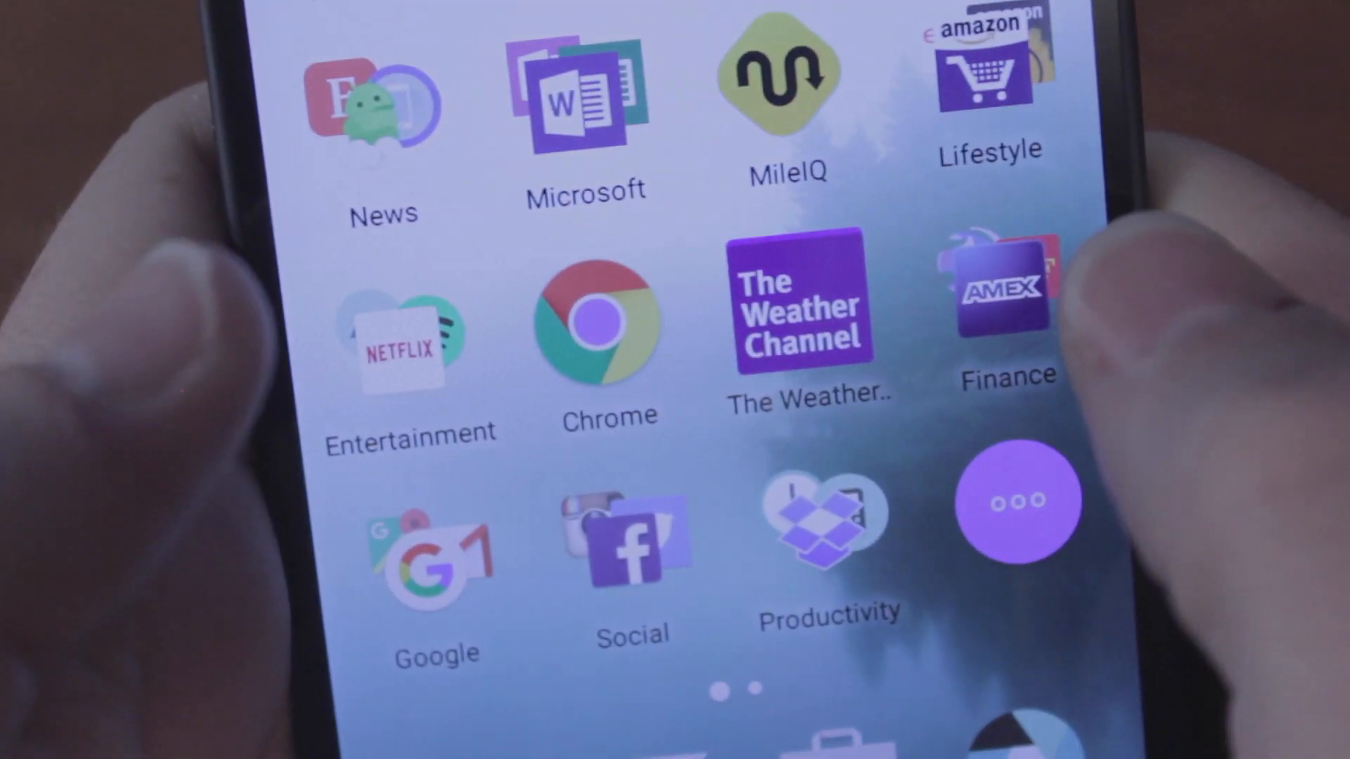
Swipe to the second home page with Notion, Games, Productivity 2 and Programming folders
scroll("left", 3)
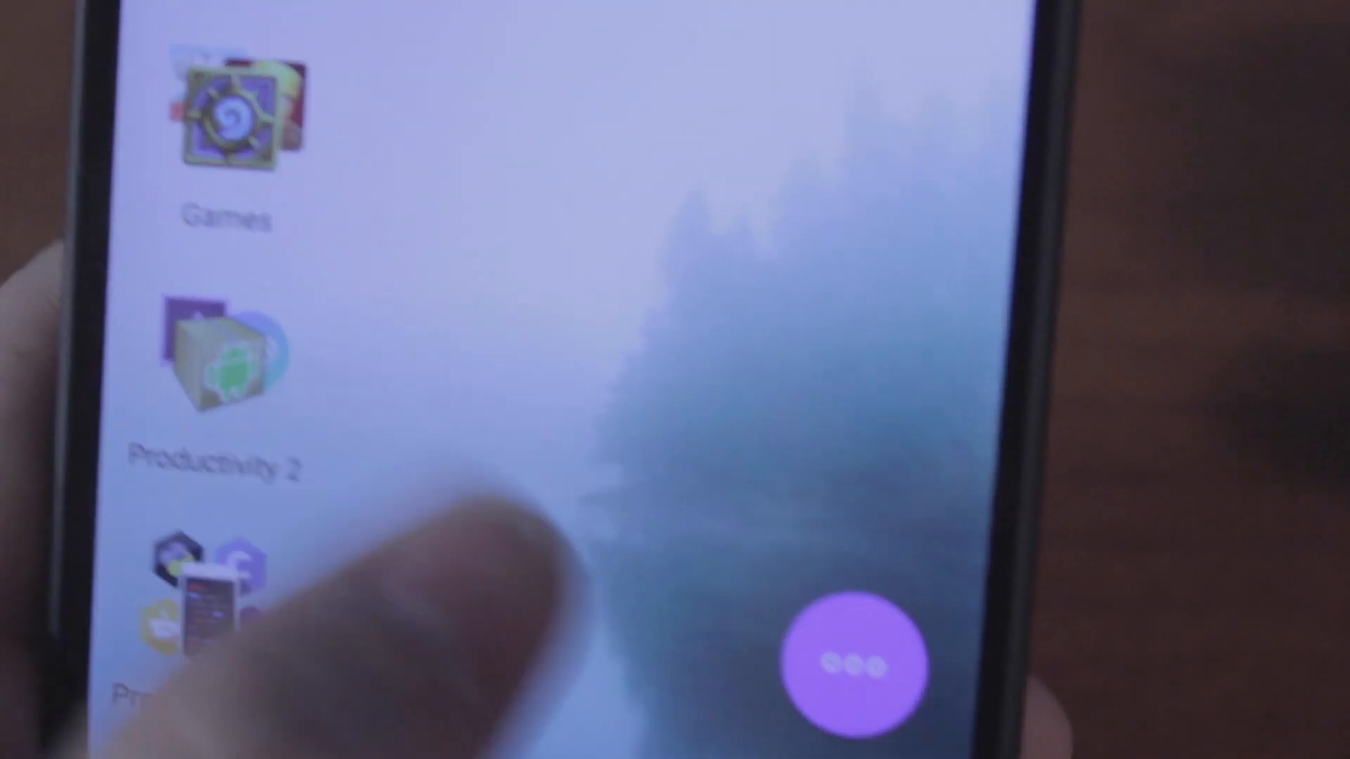
scroll("down", 3)
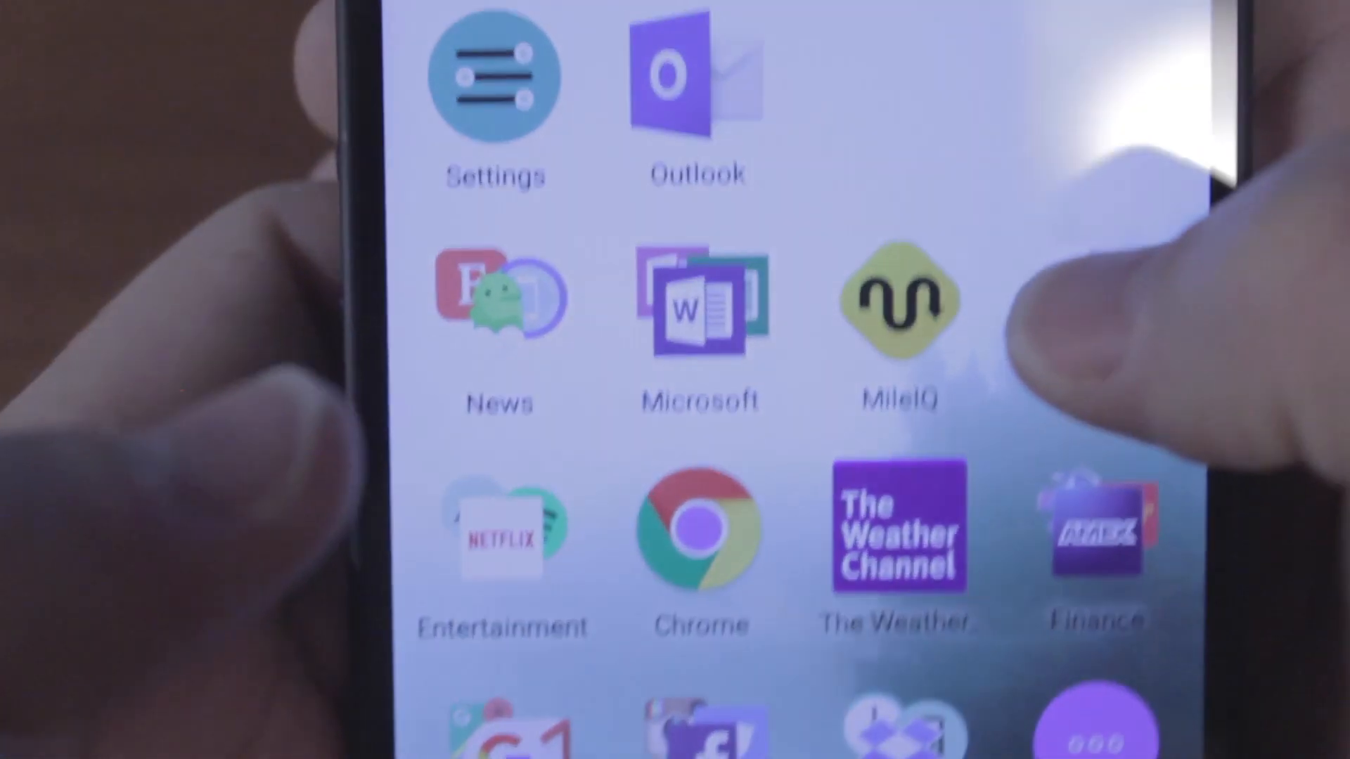
scroll("down", 3)
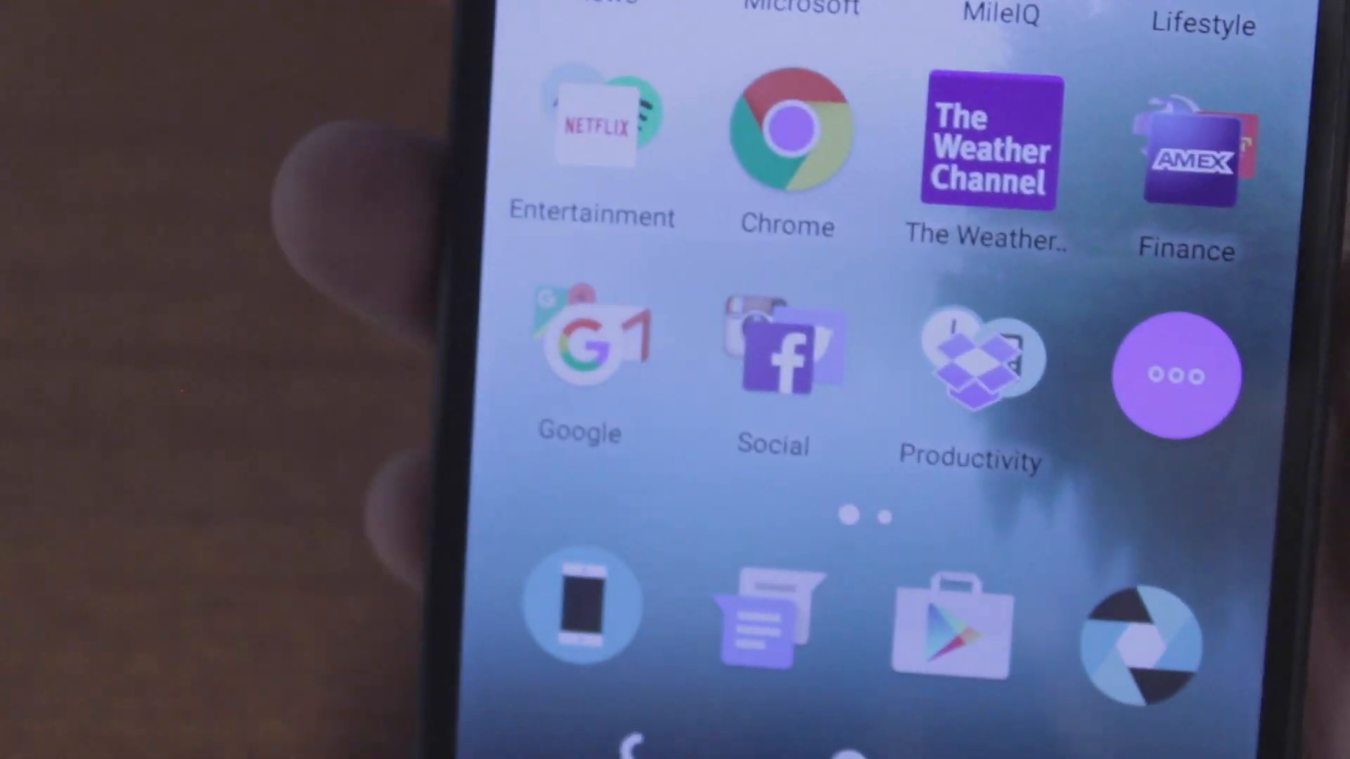
scroll("down", 3)
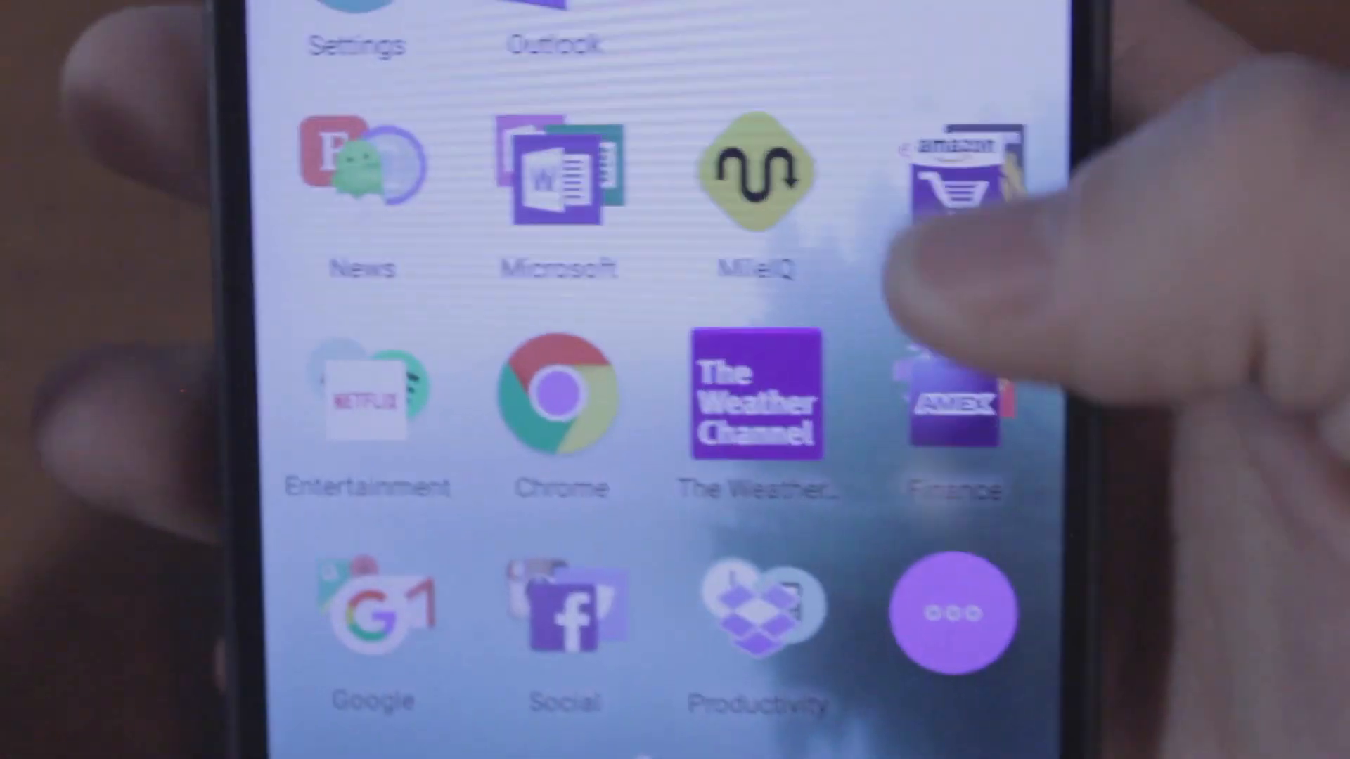
scroll("down", 3)
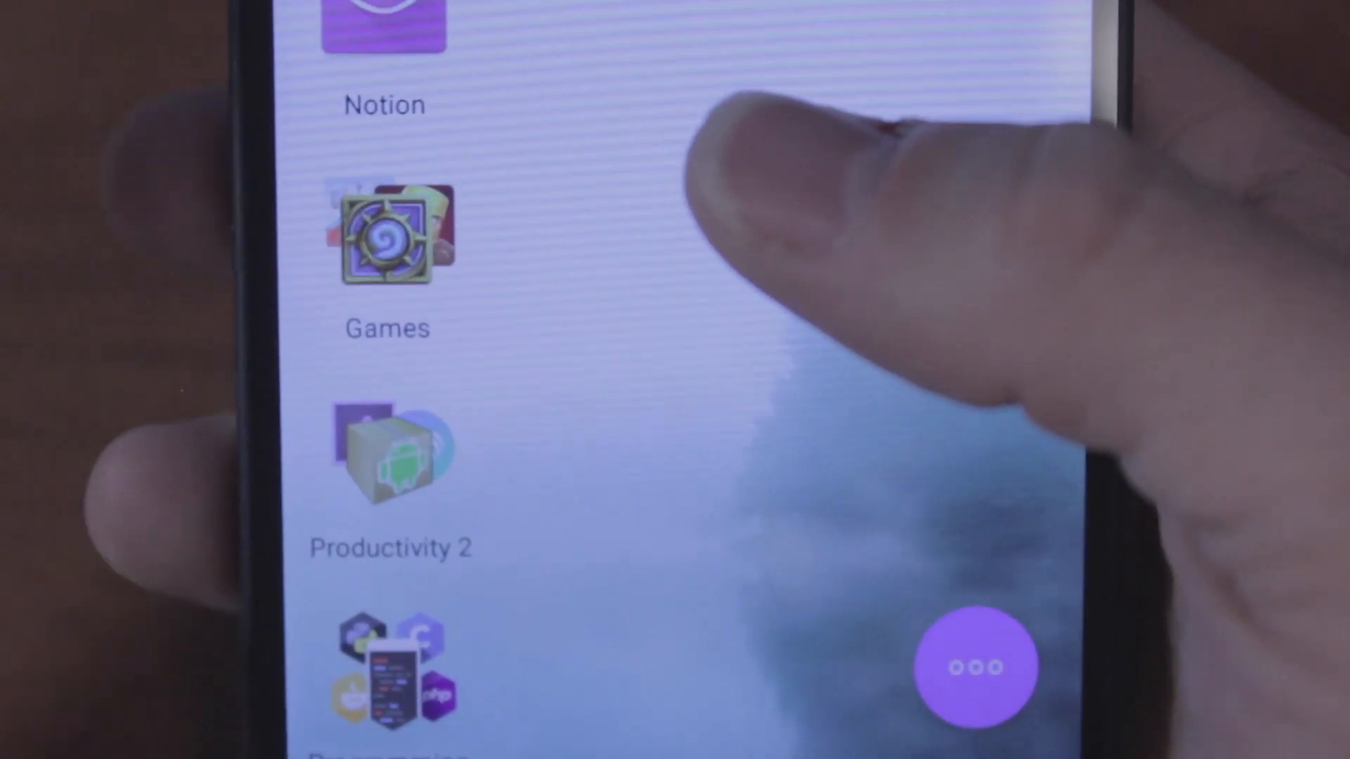